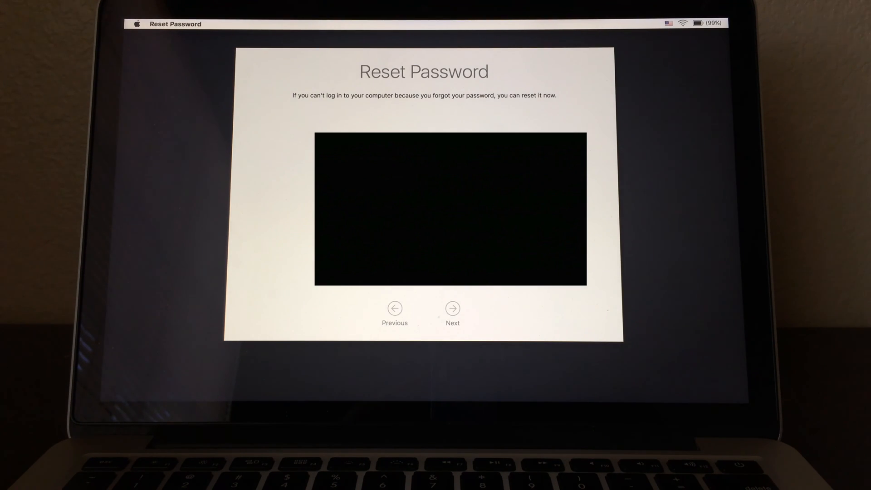
- Select the user account and enter the new password, verification and hint
left_click(452, 308)
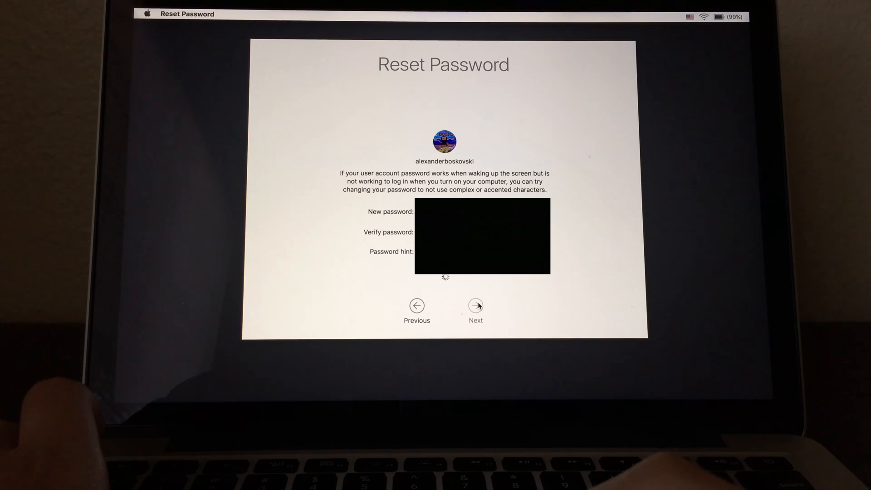
- Submit the new password so the FileVault volume password is reset and completion confirmed
left_click(475, 305)
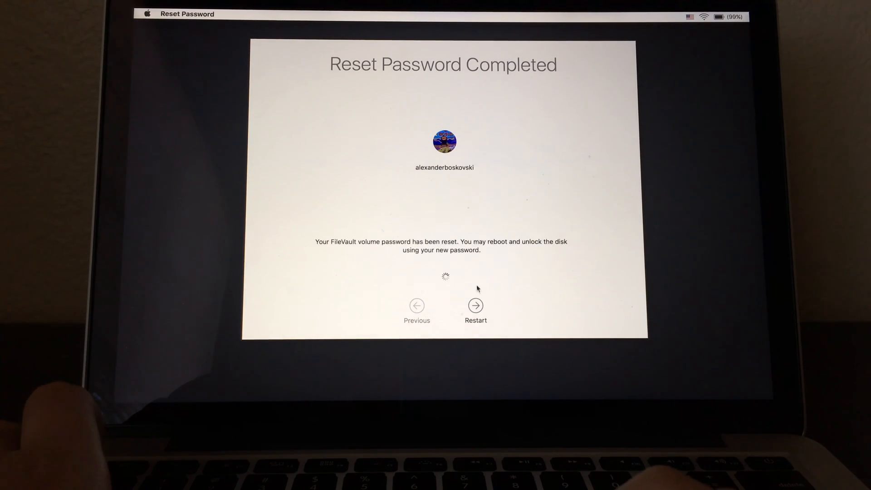
mouse_move(489, 258)
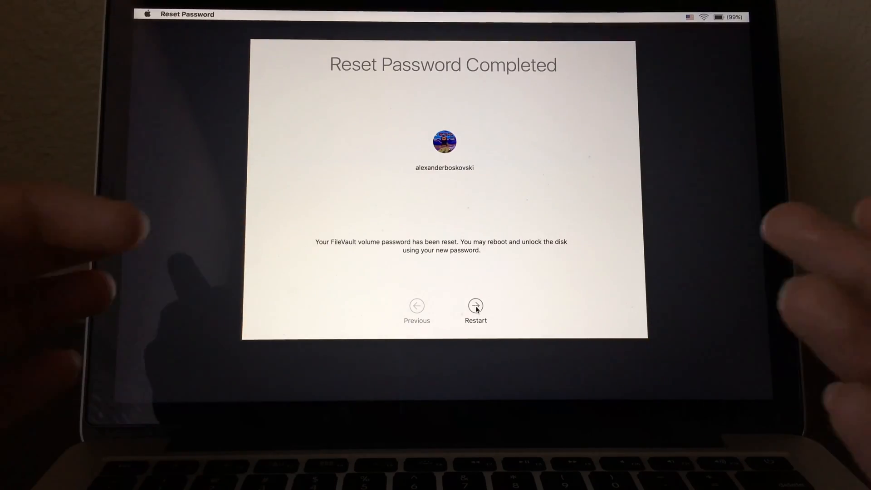
- Restart the Mac from the Reset Password Completed screen to boot with the new password
left_click(475, 305)
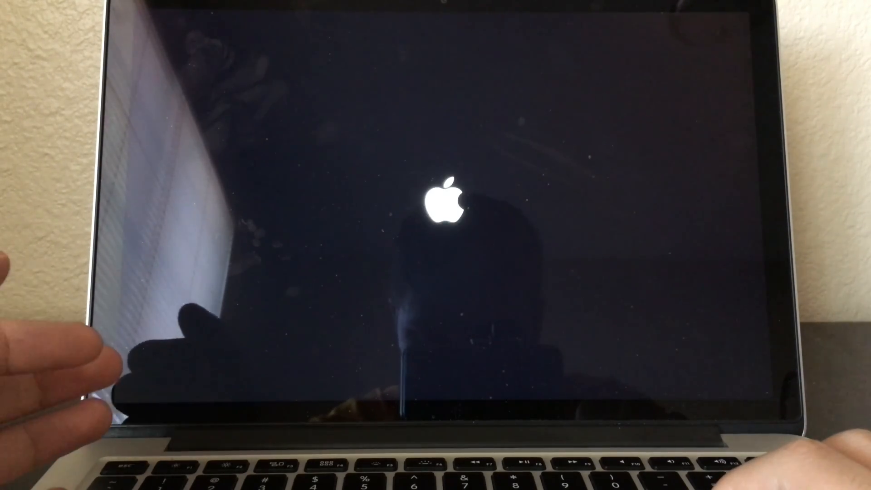